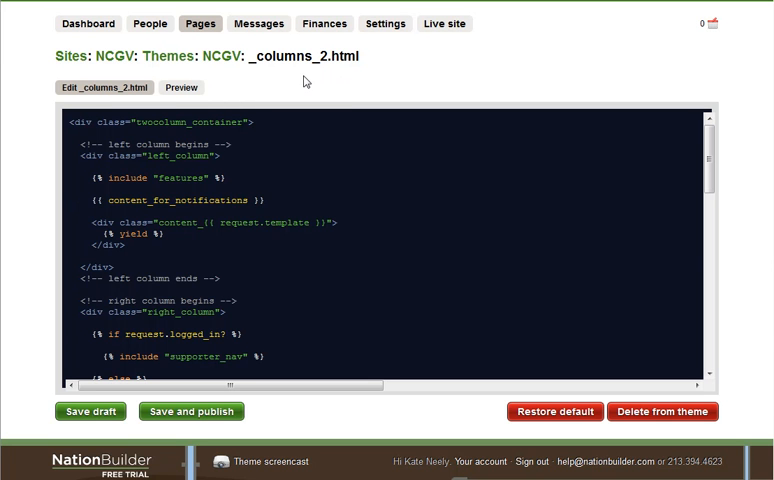
mouse_move(225, 87)
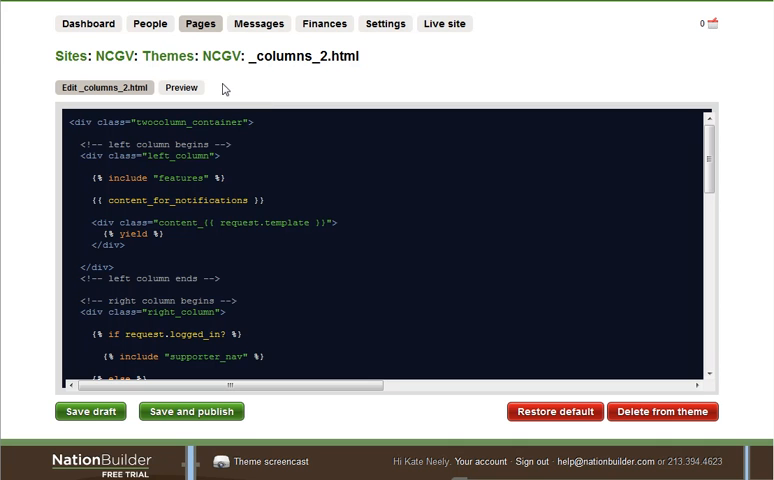
mouse_move(268, 78)
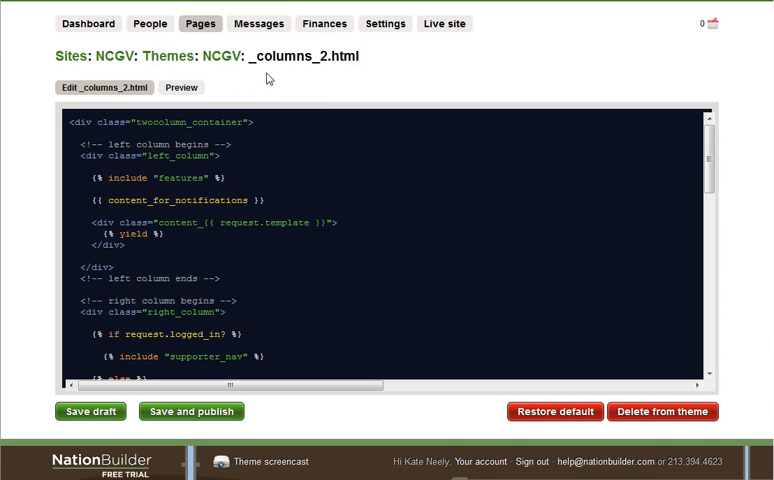
mouse_move(138, 195)
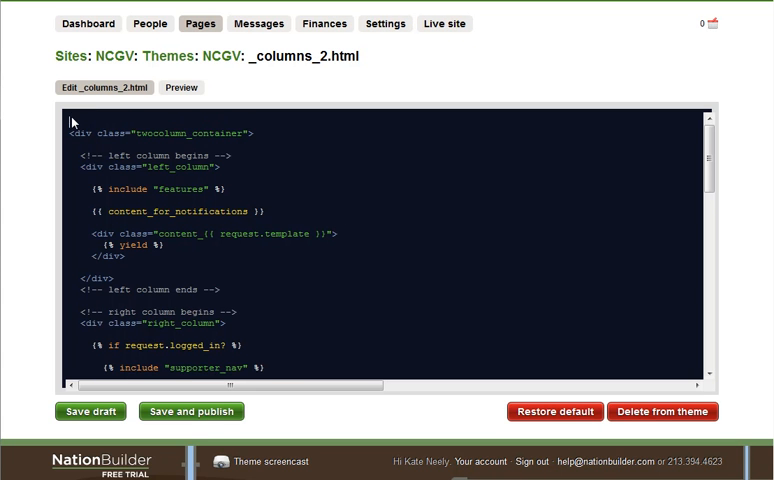
- Open the template with the condition {% if page.id != 21 %}
text({% if page.id != 2 %})
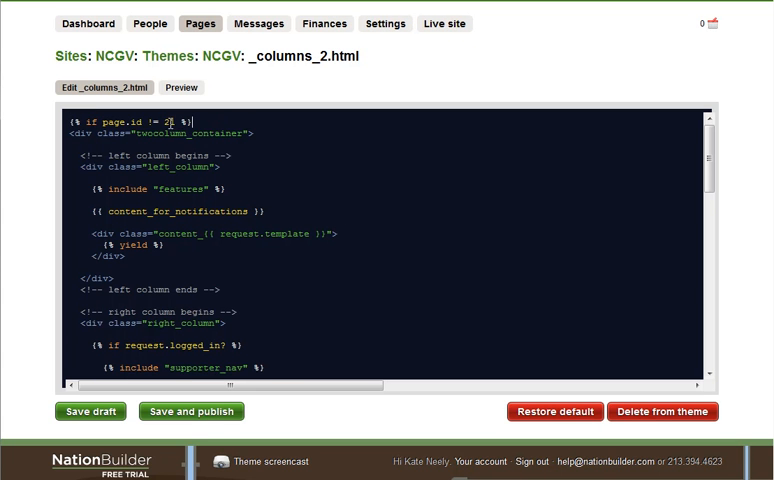
text(1)
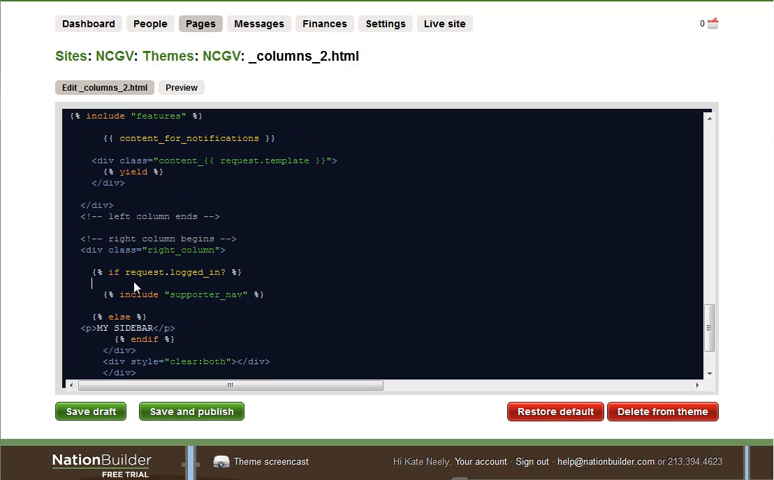
- Add a <p>I'M LOGGED IN</p> paragraph under the logged-in condition
text(<p)
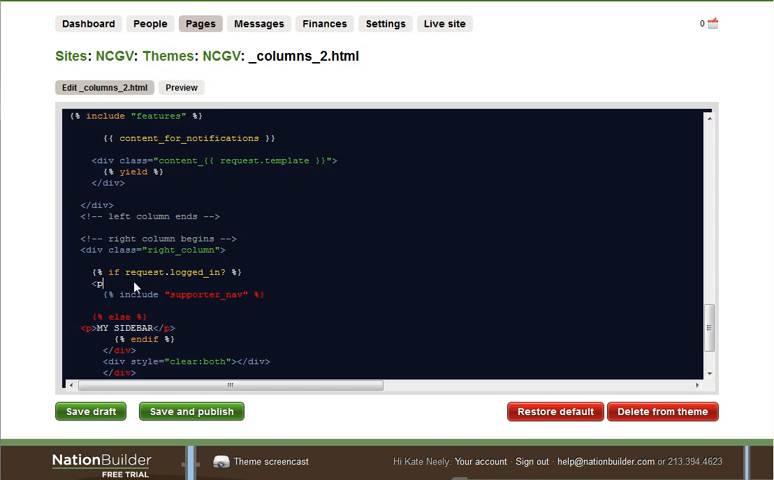
text(</p>)
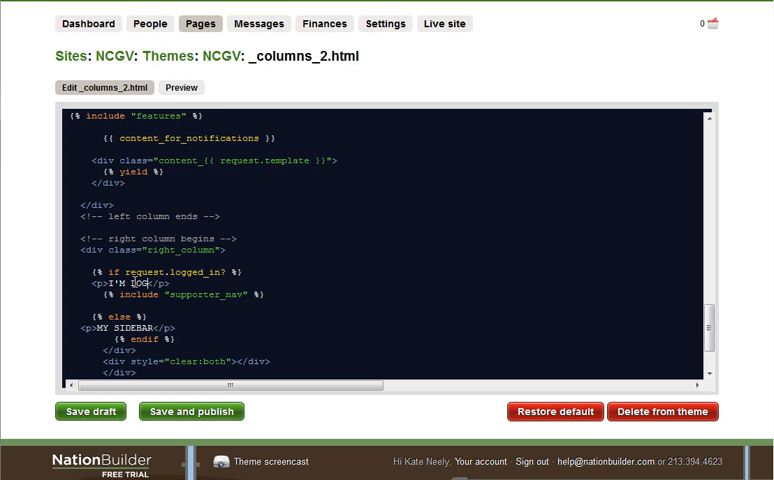
text(GED IN)
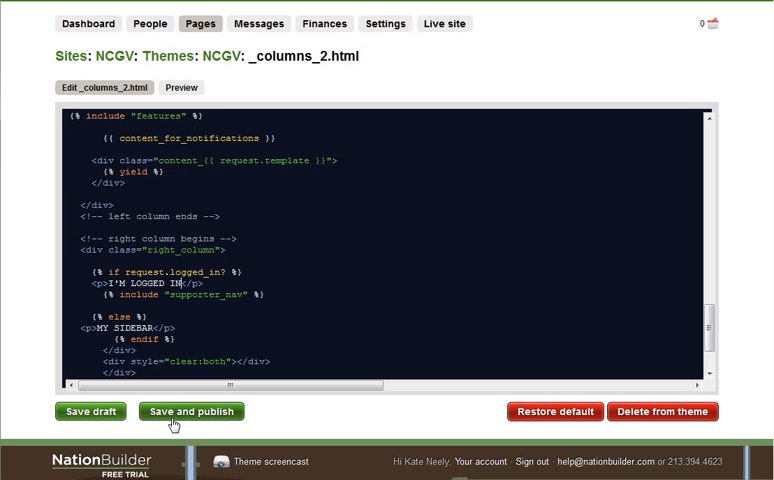
mouse_move(310, 419)
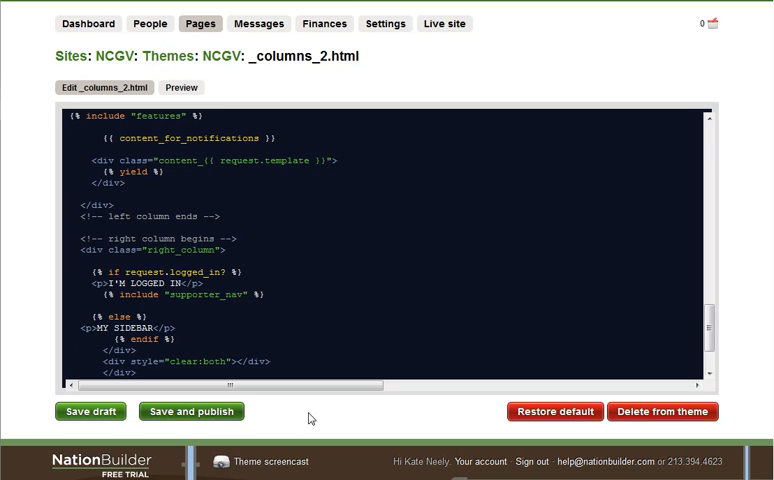
mouse_move(334, 405)
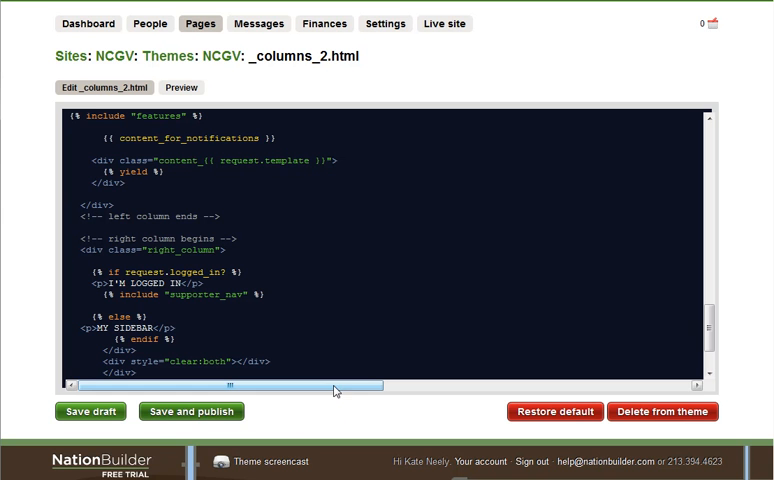
scroll(up, 3)
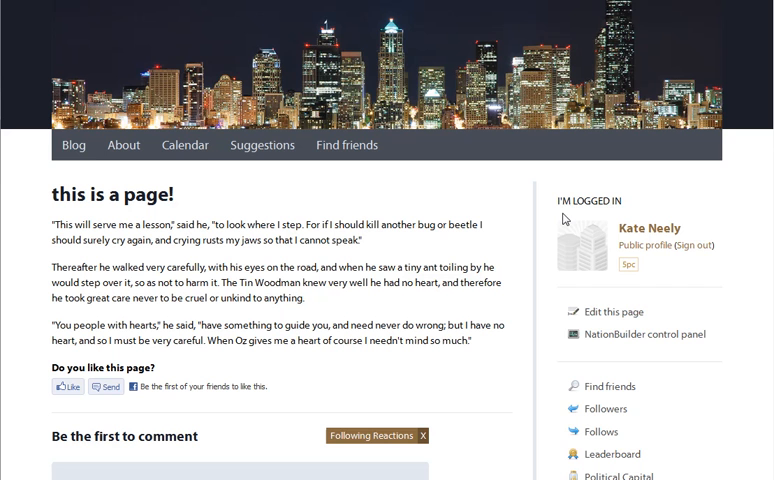
mouse_move(568, 218)
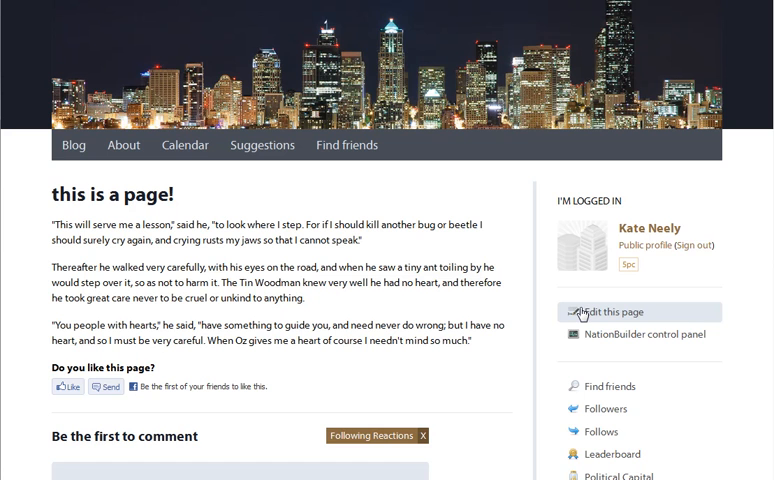
- Save and publish _columns_2.html in the NCGV theme
click(604, 311)
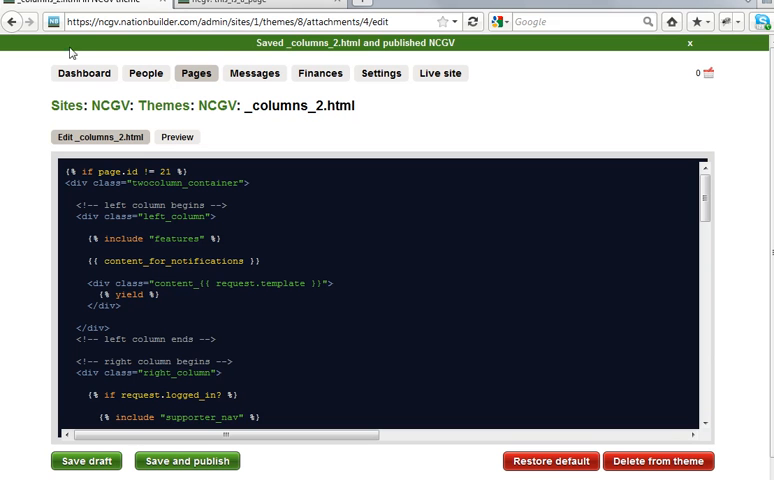
mouse_move(88, 211)
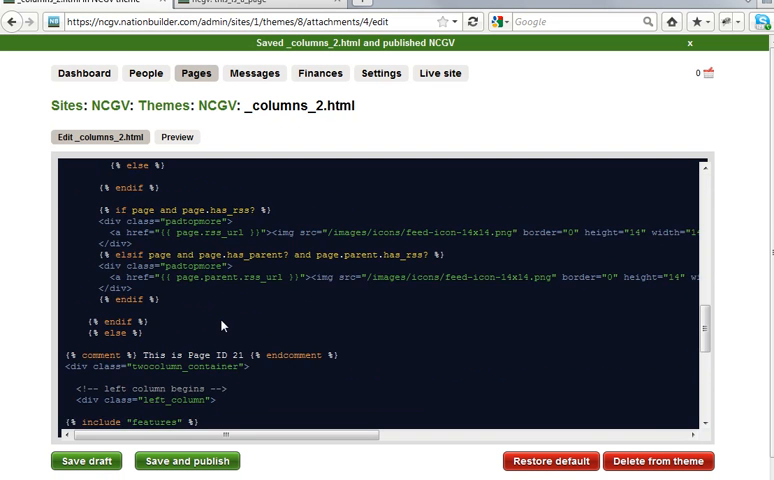
scroll(down, 3)
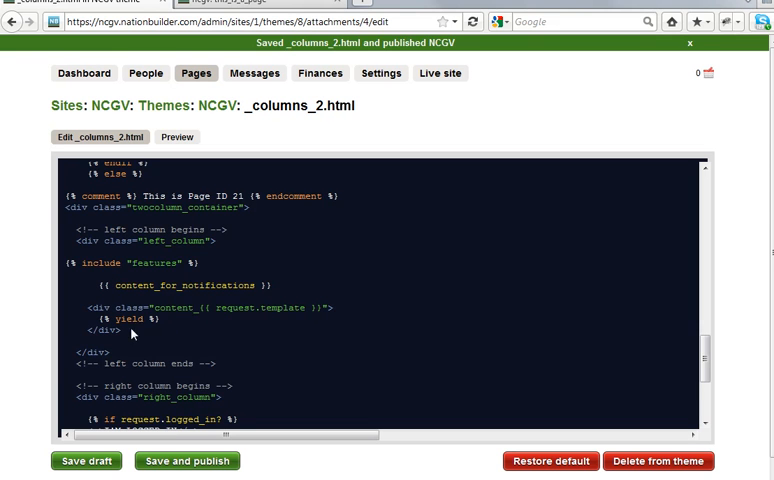
scroll(down, 3)
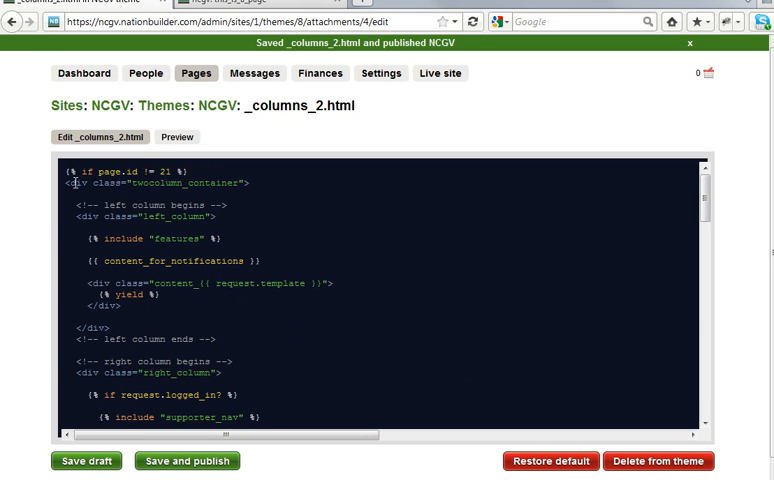
scroll(down, 3)
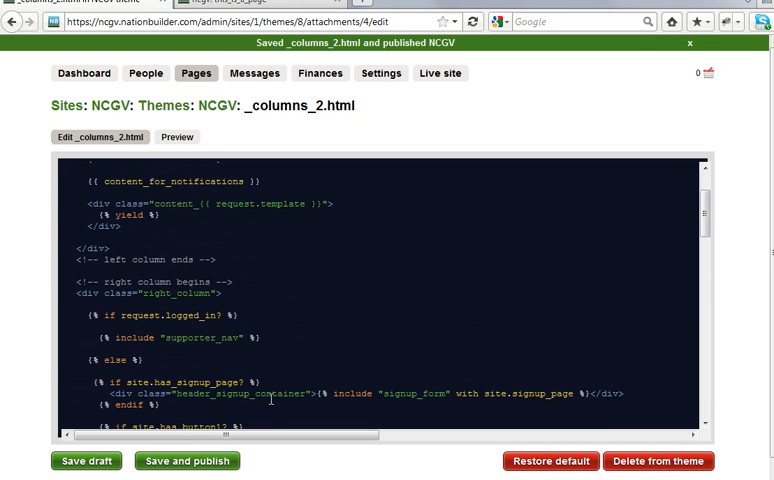
mouse_move(197, 360)
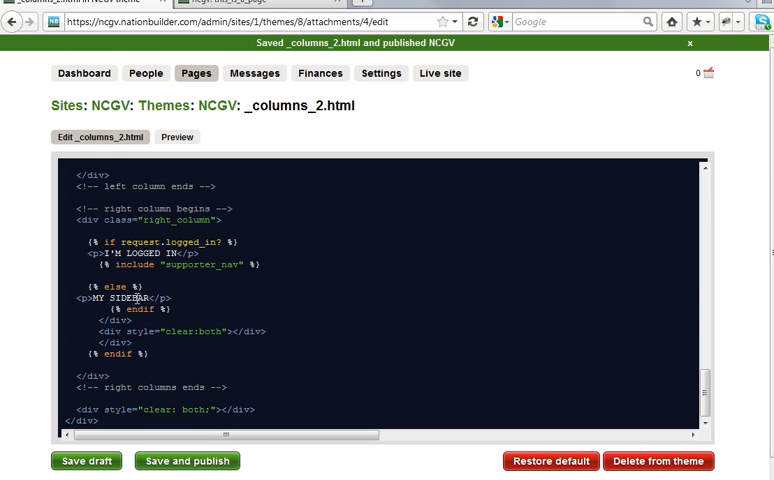
mouse_move(173, 302)
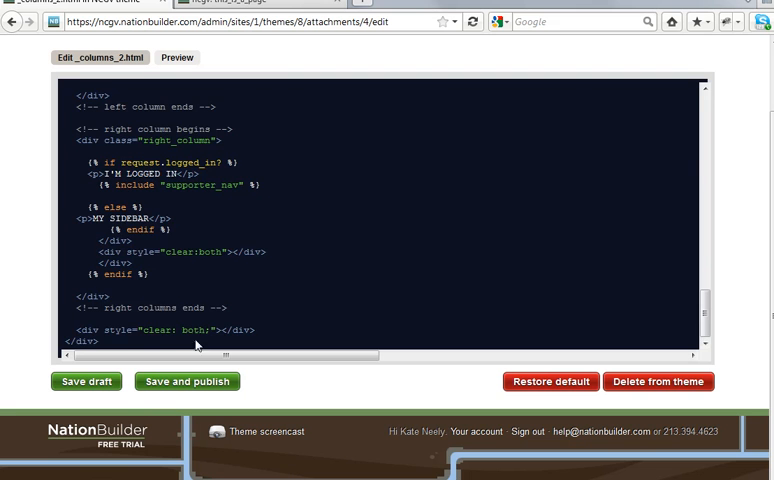
scroll(up, 3)
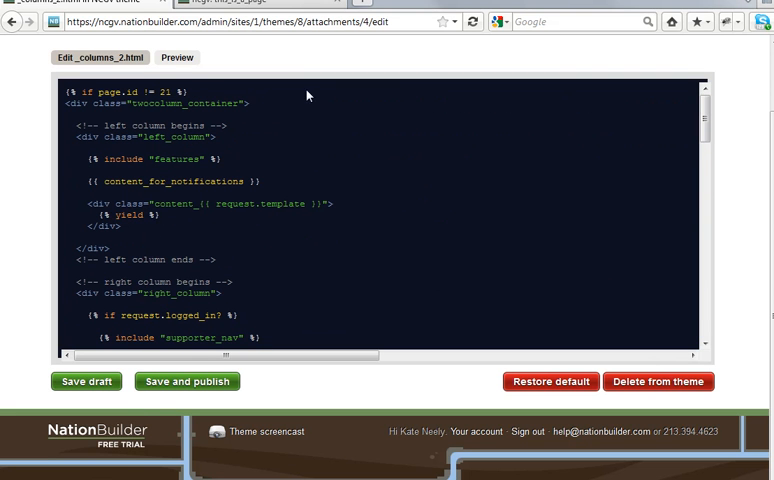